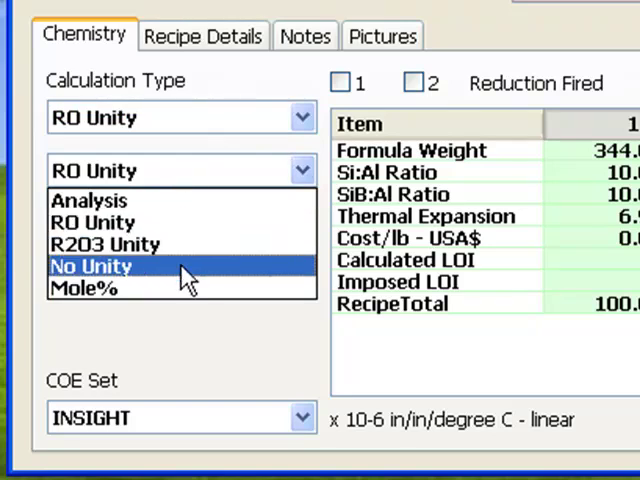
# Step: Switch the second calculation type to No Unity and review recipe 1's formula (SiO2 4.00, Al2O3 0.40)
pyautogui.click(90, 266)
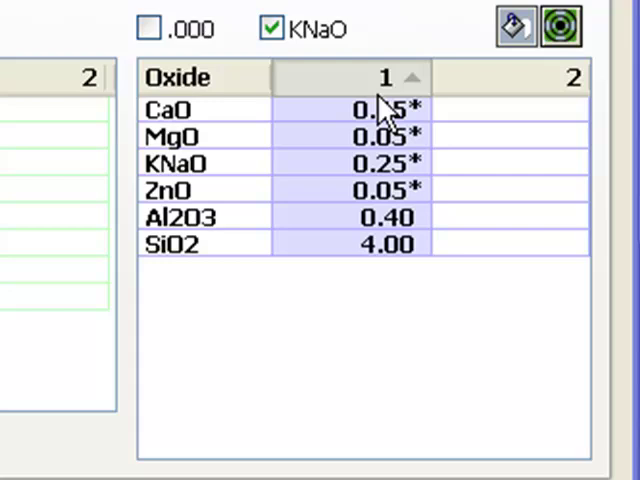
pyautogui.click(370, 163)
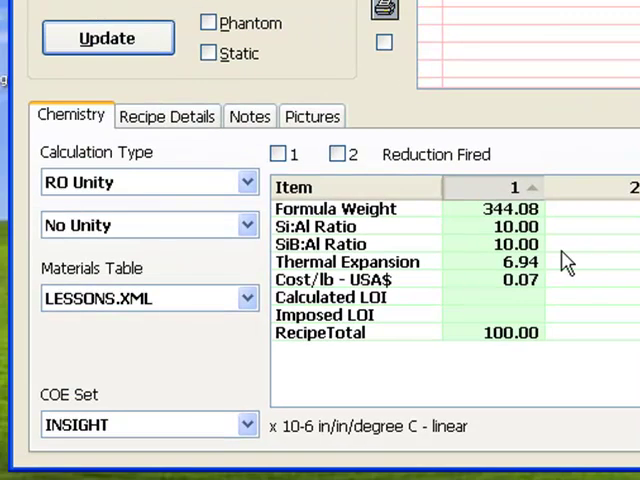
pyautogui.moveTo(268, 296)
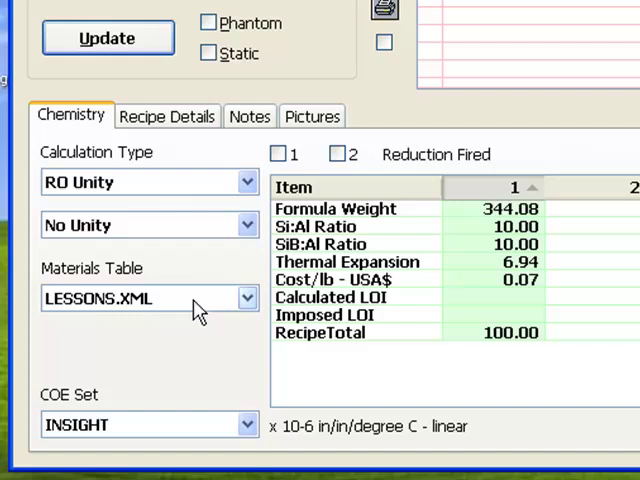
# Step: Look up Soda Feldspar in the Materials List and add it as a recipe line
pyautogui.click(245, 298)
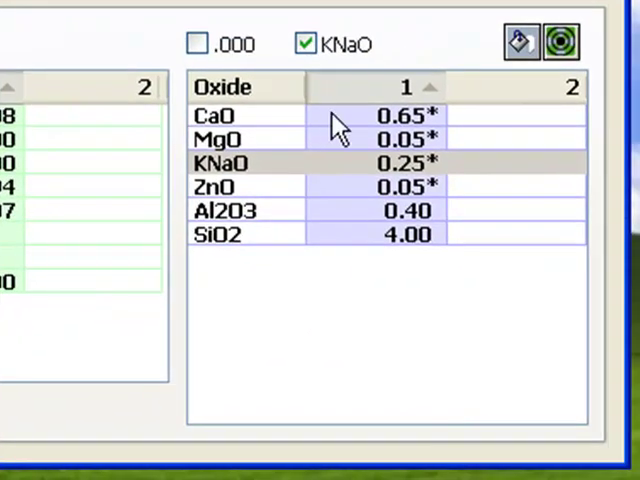
pyautogui.click(307, 43)
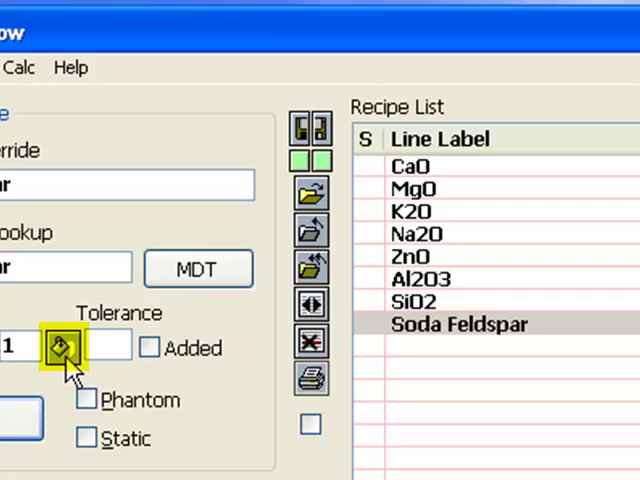
# Step: Size Soda Feldspar to supply 0.100 Na2O, contributing 0.10 Al2O3 and 0.60 SiO2
pyautogui.click(59, 347)
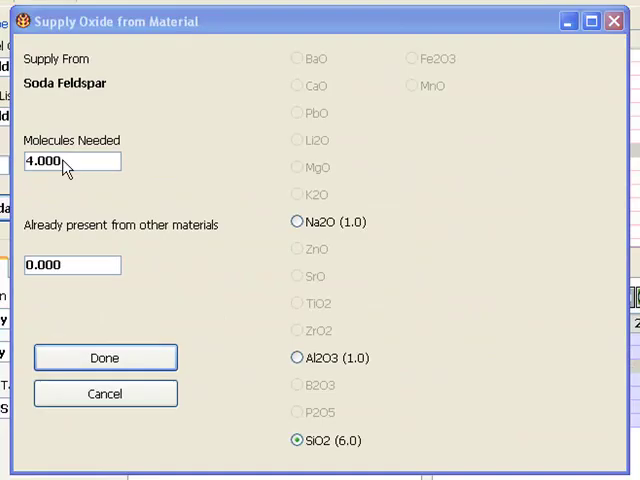
pyautogui.moveTo(152, 270)
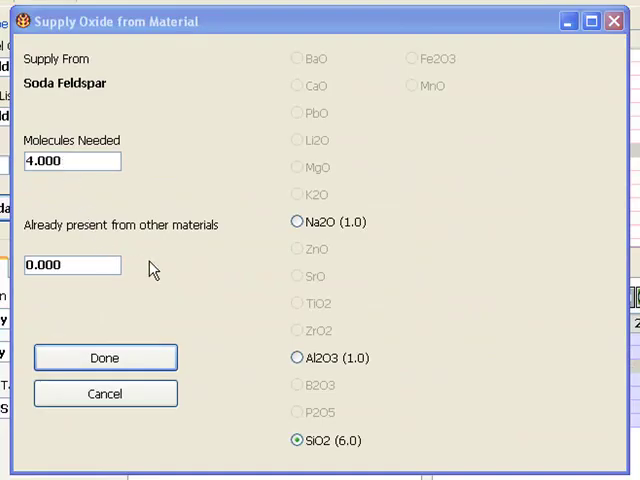
pyautogui.click(297, 221)
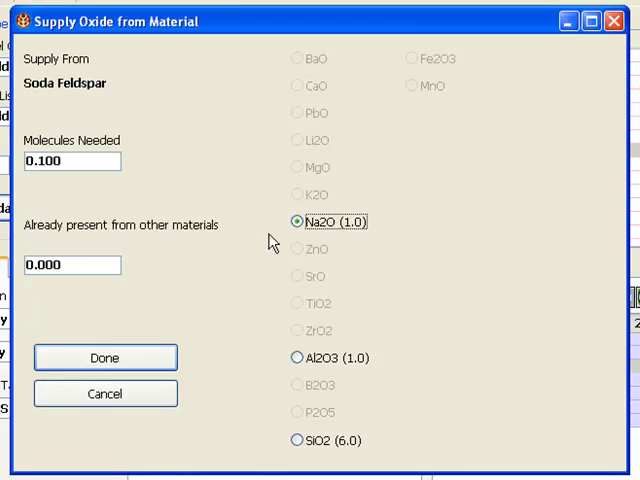
pyautogui.moveTo(230, 230)
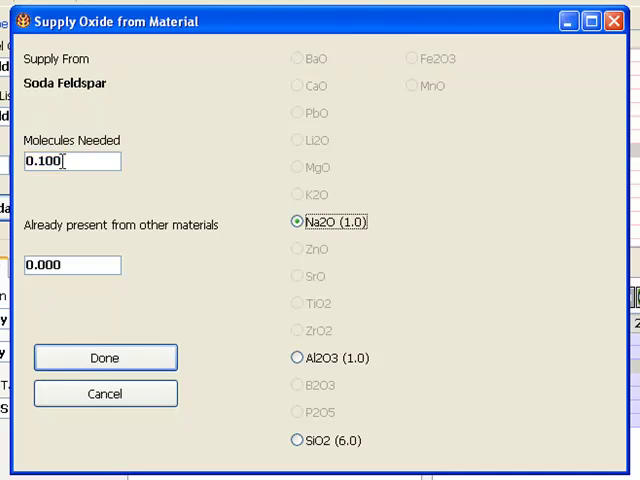
pyautogui.tripleClick(72, 265)
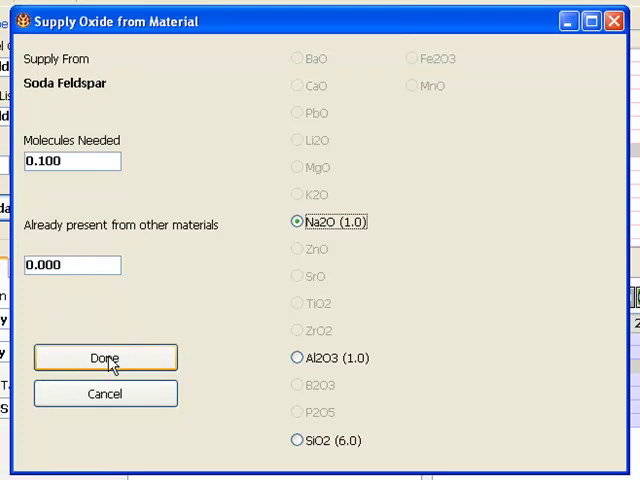
pyautogui.click(105, 357)
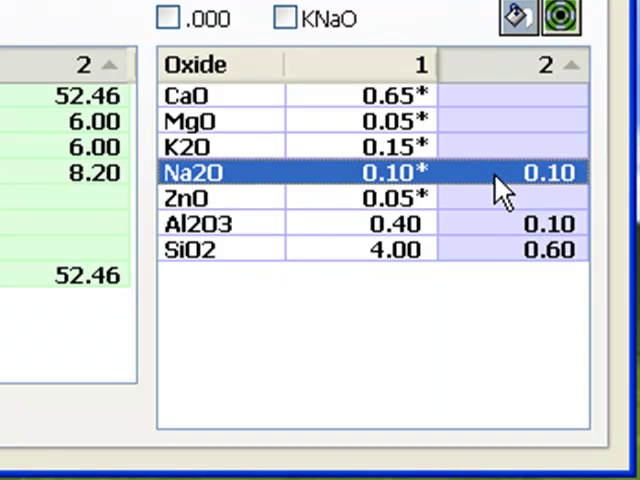
pyautogui.moveTo(512, 240)
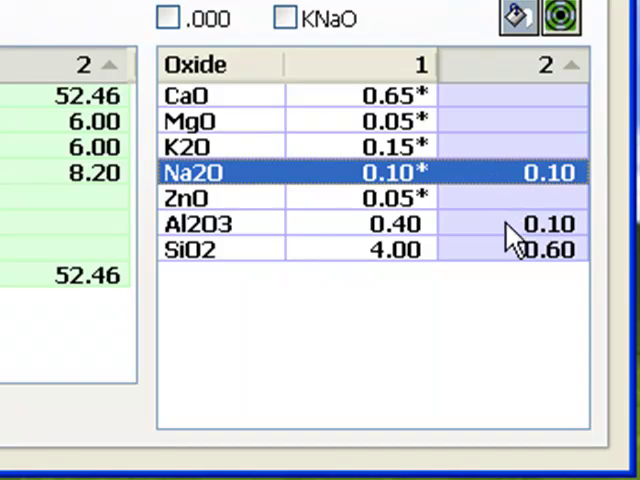
pyautogui.click(300, 224)
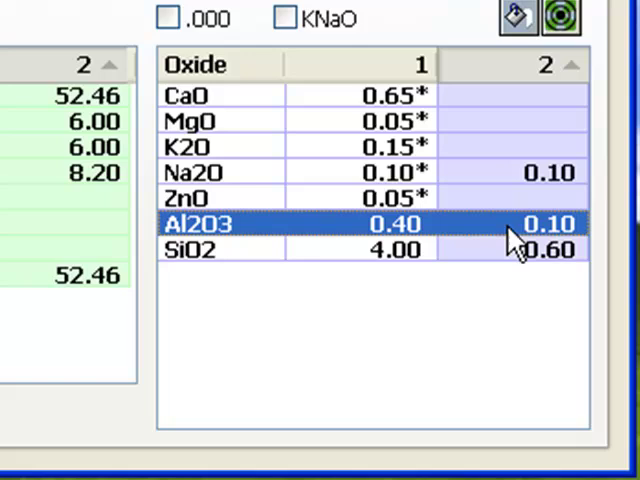
pyautogui.click(370, 249)
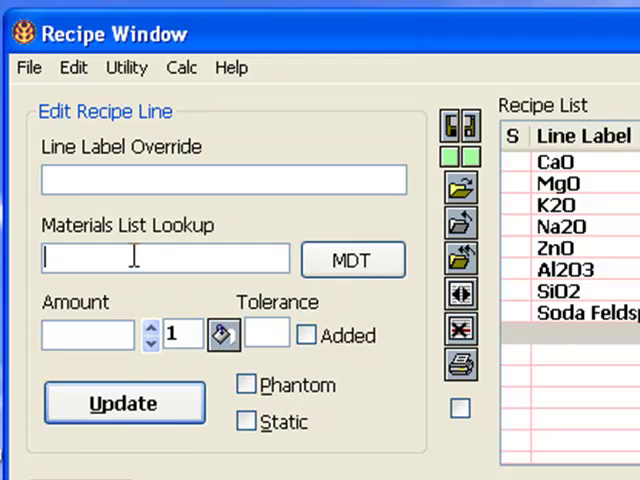
# Step: Look up 'potash', add it, and size it to supply 0.150 K2O
pyautogui.write('potash')
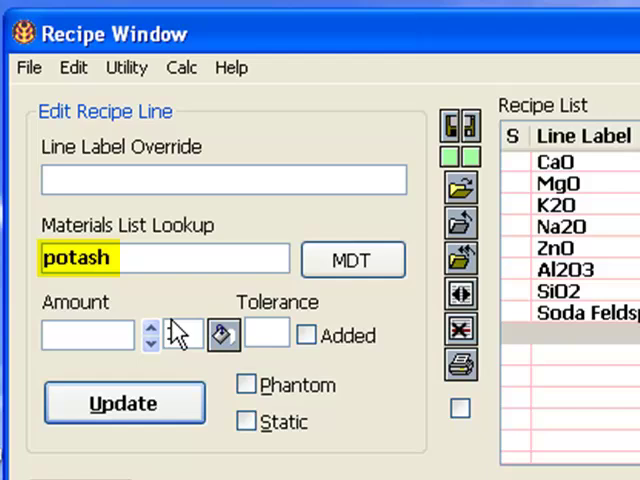
pyautogui.click(223, 333)
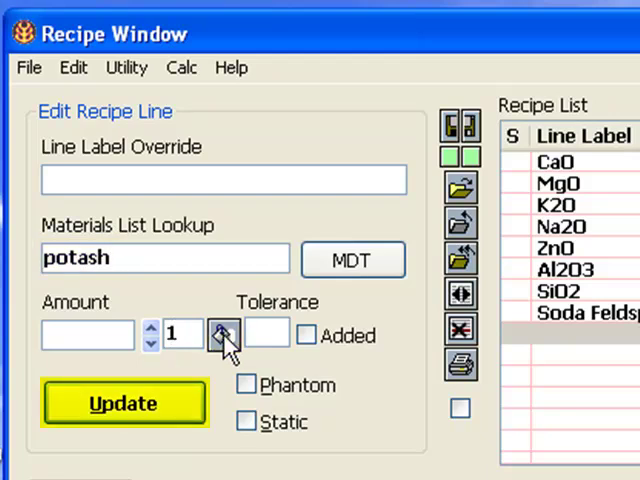
pyautogui.click(352, 259)
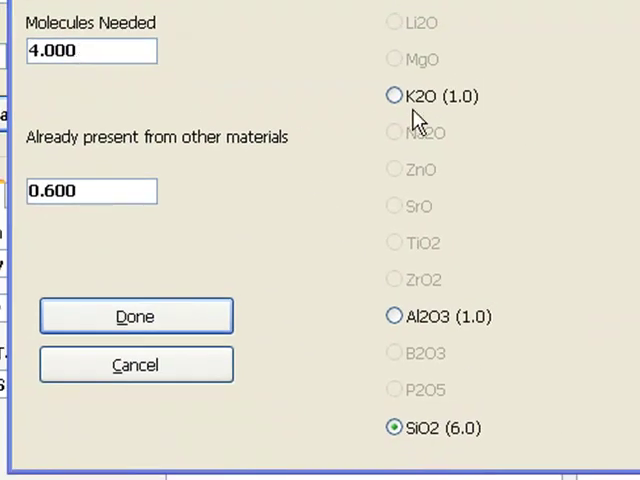
pyautogui.click(394, 95)
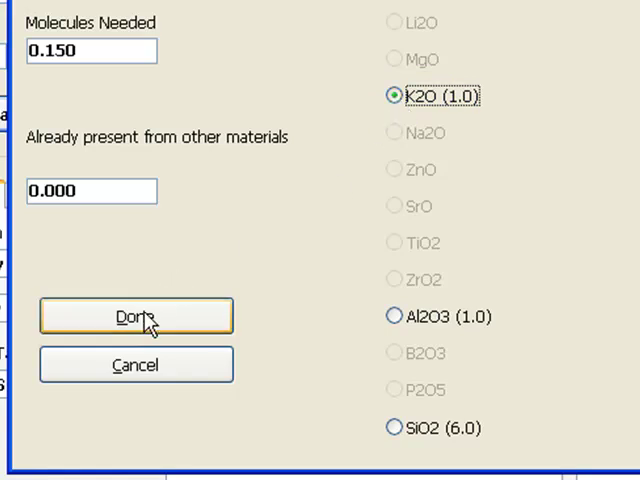
pyautogui.click(136, 315)
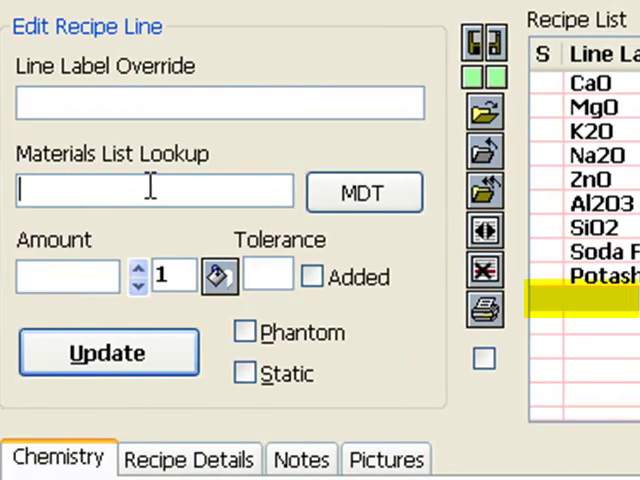
# Step: Look up Dolomite ('dol') and size it to supply 0.05 MgO
pyautogui.write('dol')
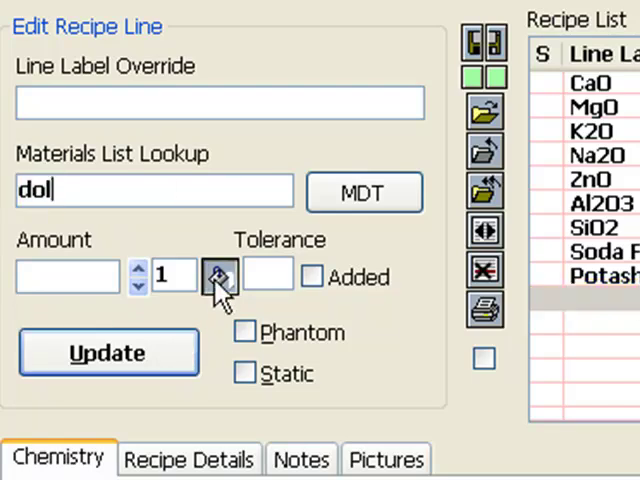
pyautogui.click(219, 275)
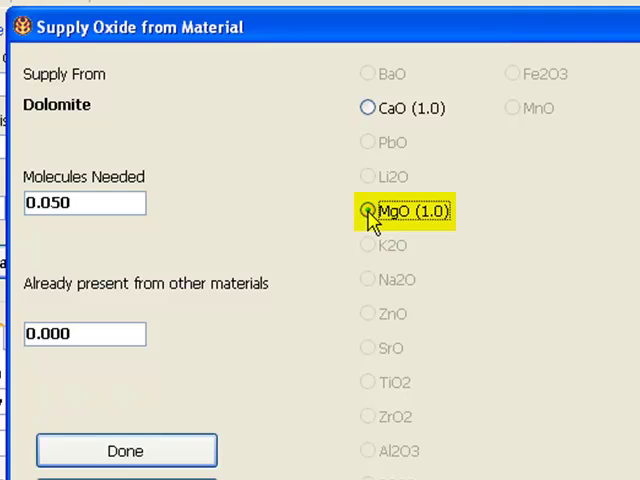
pyautogui.click(368, 211)
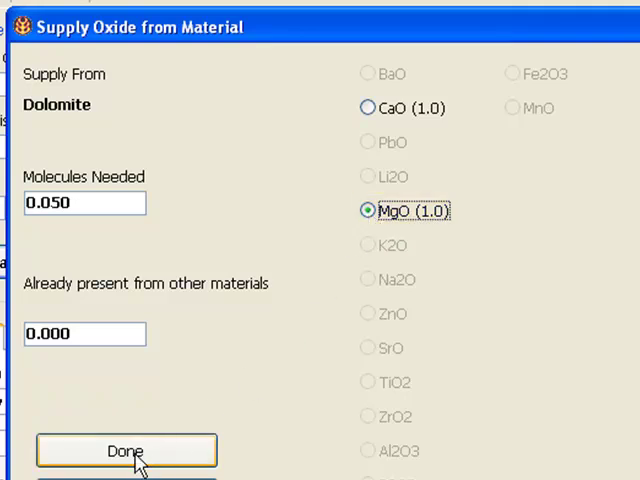
pyautogui.click(126, 450)
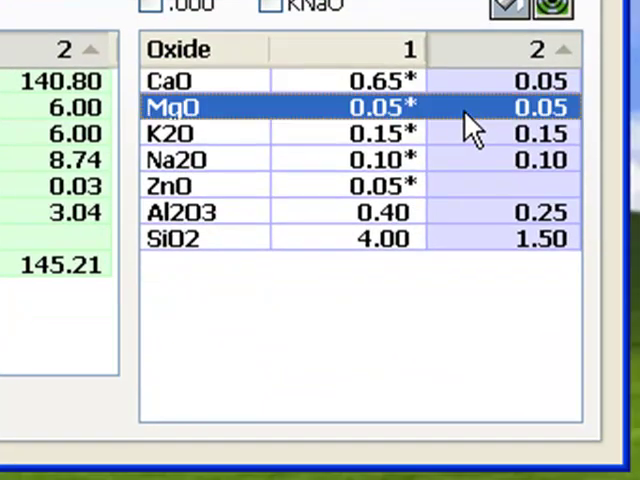
pyautogui.moveTo(480, 155)
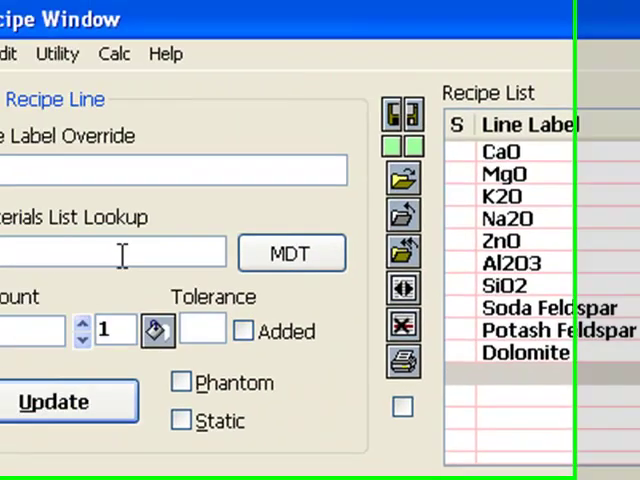
# Step: Enter 'whiting' in the Materials List Lookup to add a CaO source
pyautogui.write('whiting')
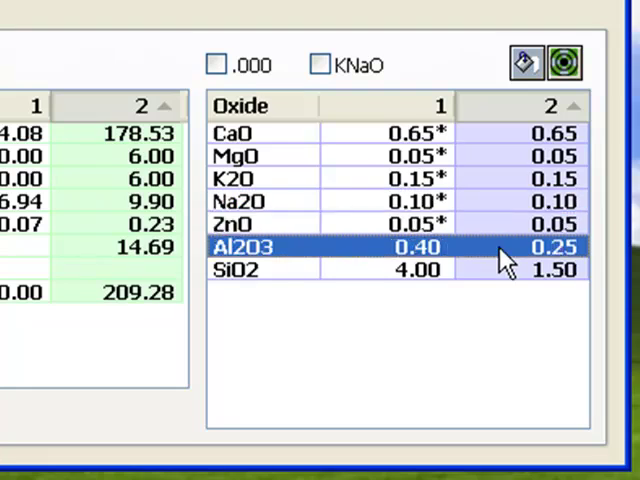
pyautogui.moveTo(500, 260)
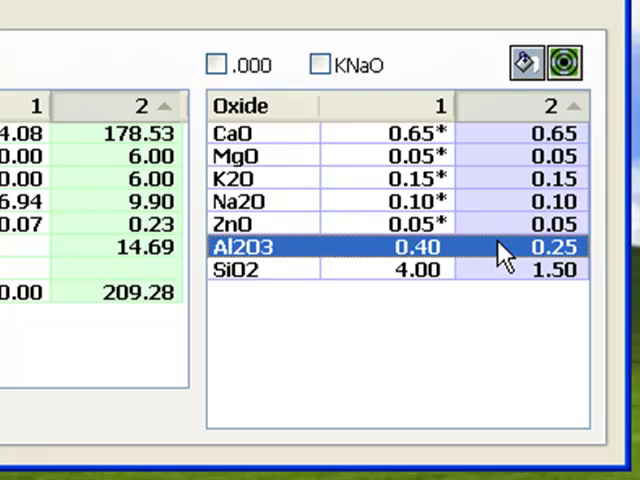
pyautogui.moveTo(455, 260)
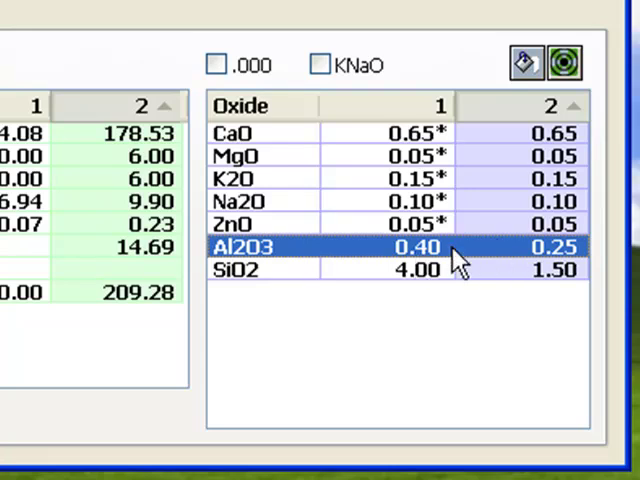
pyautogui.moveTo(565, 270)
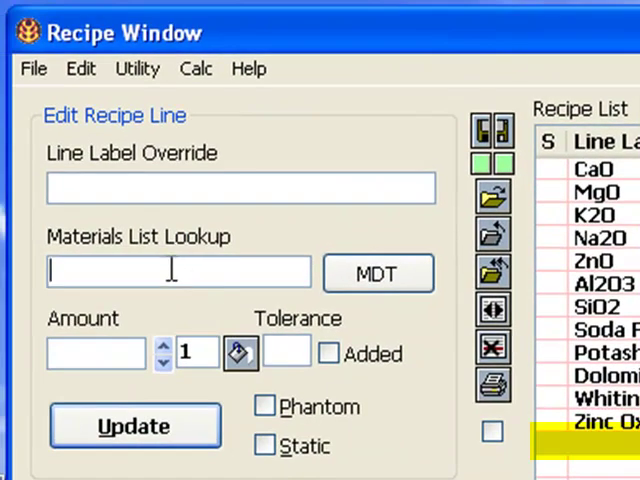
# Step: Add kaolin supplying 0.40 Al2O3, then accept silica supplying 4.00 SiO2
pyautogui.write('kaolin')
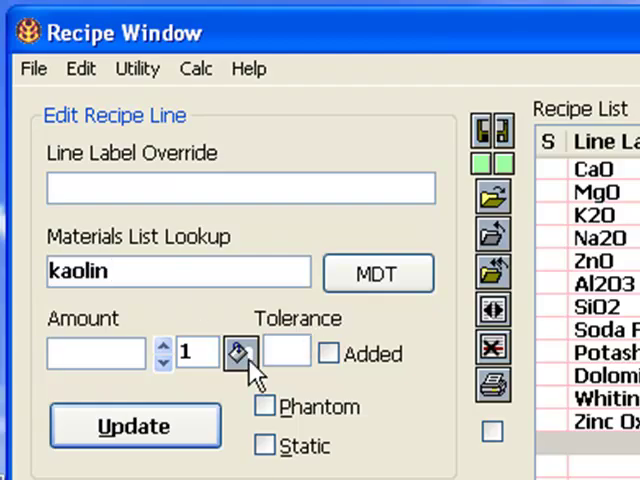
pyautogui.click(239, 352)
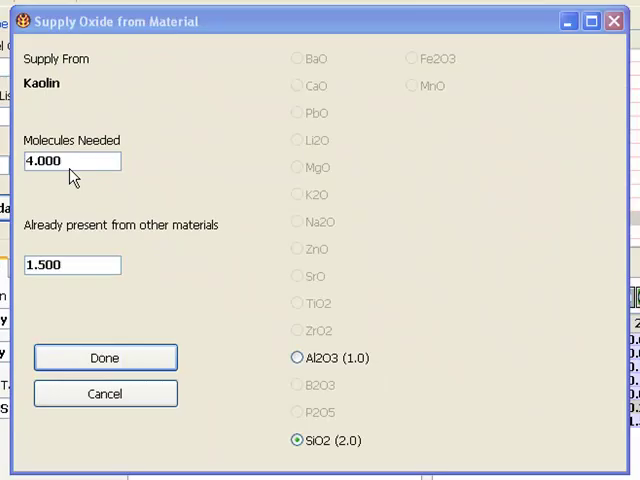
pyautogui.click(298, 357)
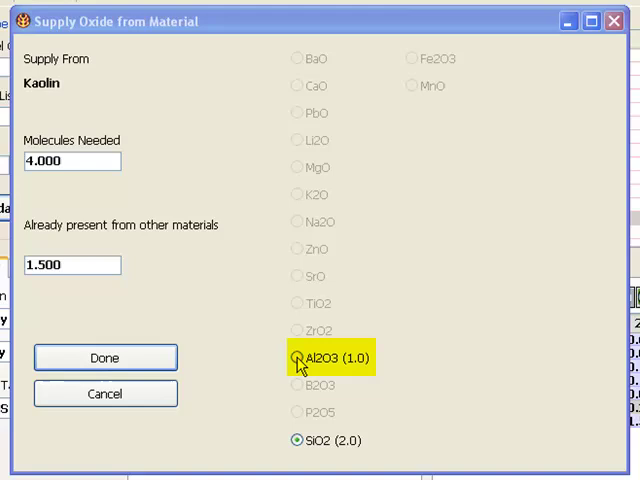
pyautogui.click(297, 357)
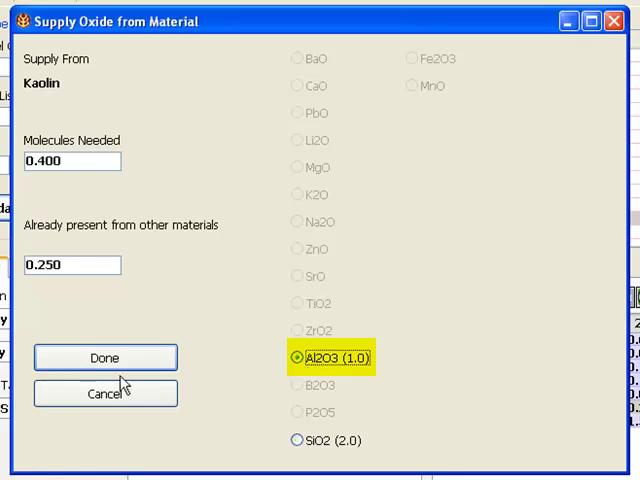
pyautogui.click(105, 357)
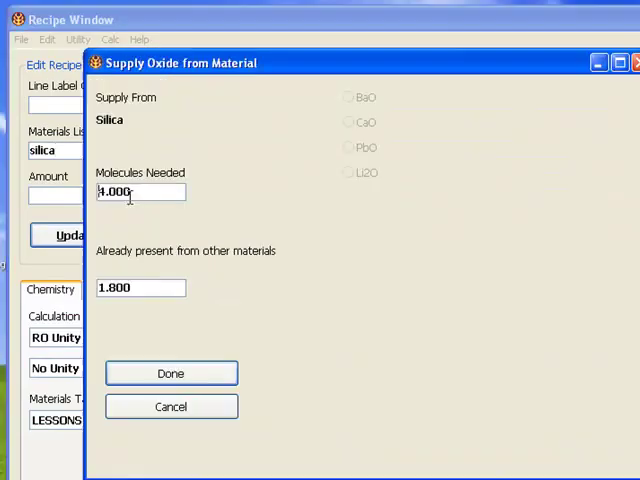
pyautogui.click(170, 373)
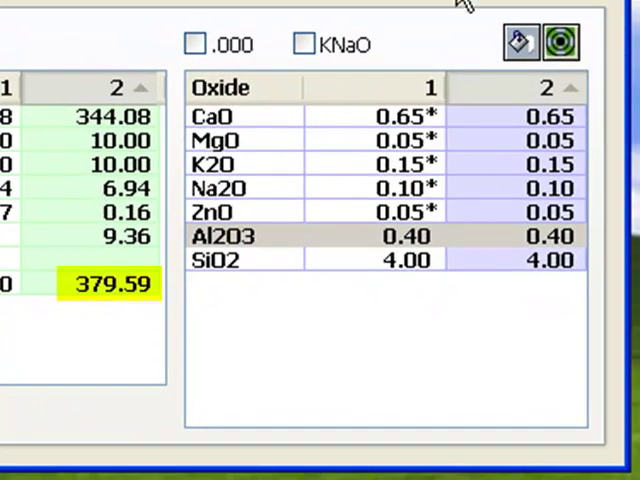
pyautogui.moveTo(118, 300)
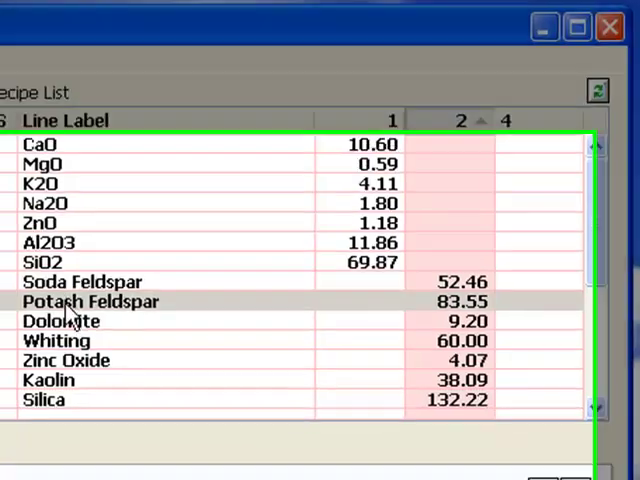
pyautogui.doubleClick(90, 301)
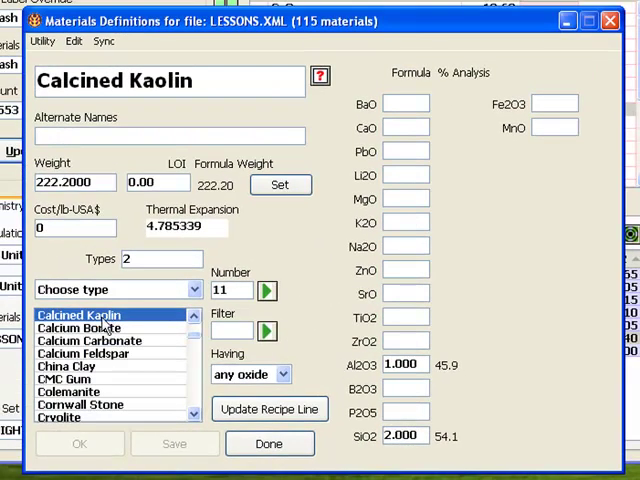
pyautogui.scroll(-3)
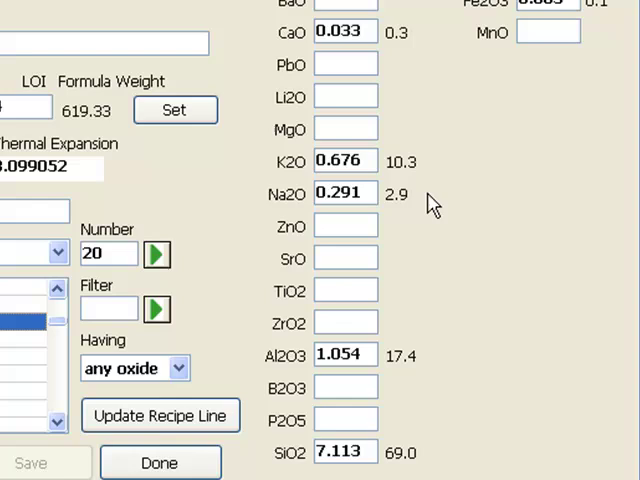
pyautogui.moveTo(434, 202)
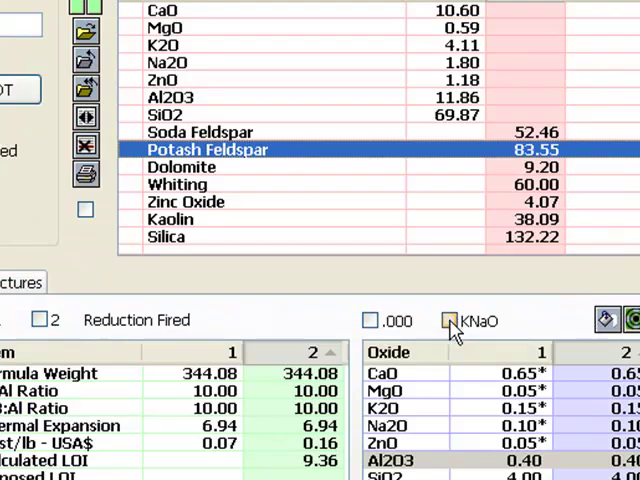
# Step: Tick the KNaO checkbox so both recipes show combined KNaO 0.25
pyautogui.click(459, 320)
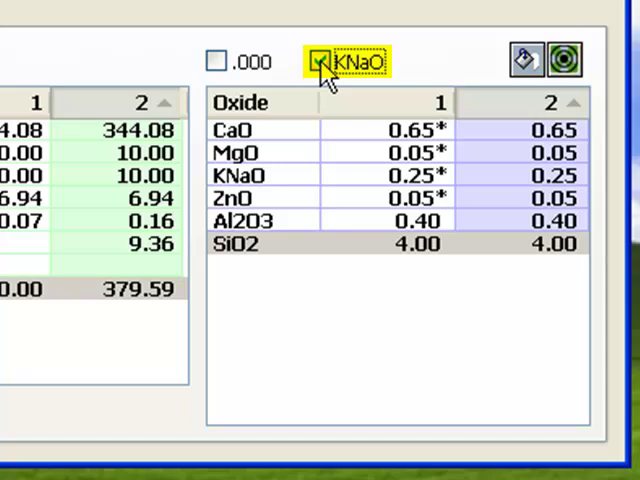
pyautogui.click(320, 61)
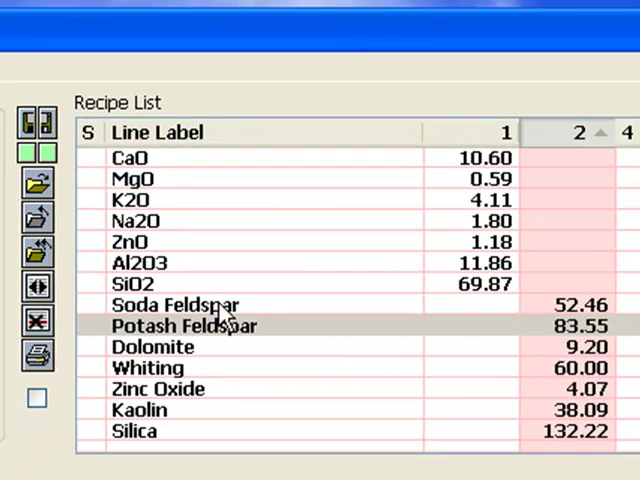
pyautogui.moveTo(222, 337)
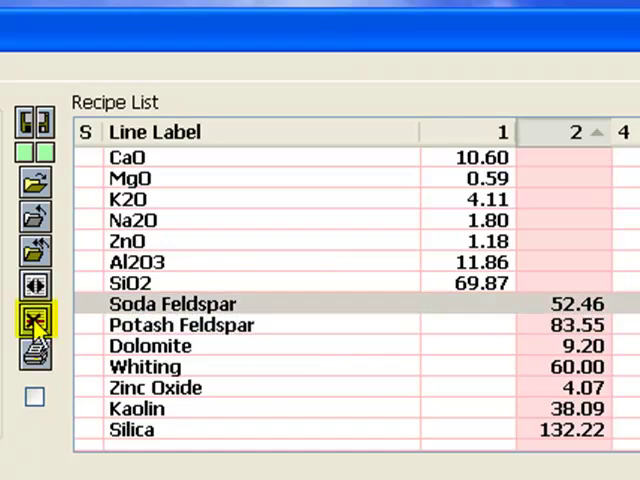
# Step: Delete the Soda and Potash Feldspar lines and look up 'custer feldsp'
pyautogui.click(35, 320)
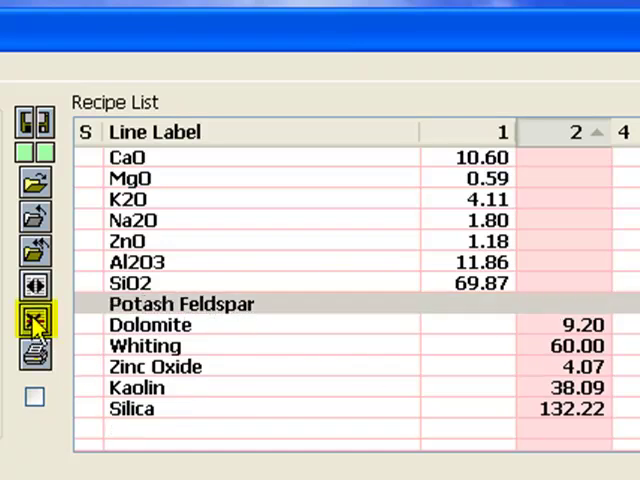
pyautogui.click(35, 318)
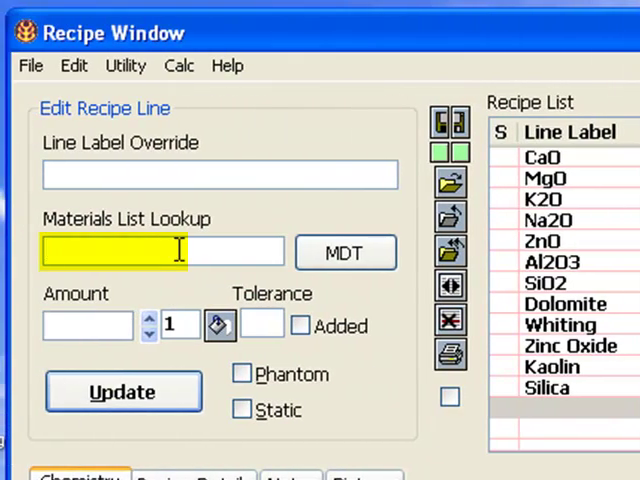
pyautogui.write('custer feldsp')
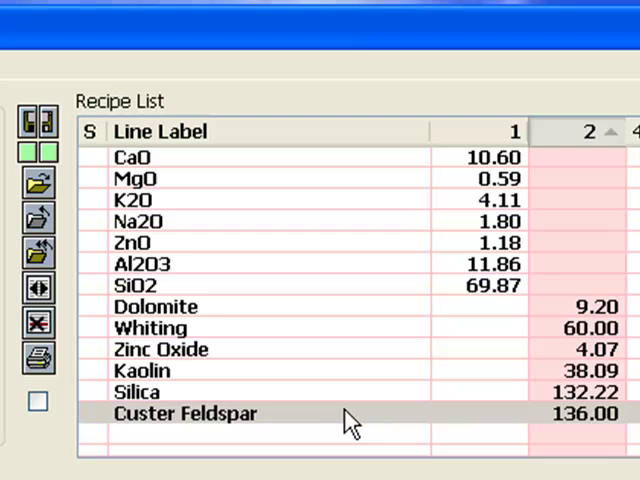
# Step: Load the Custer Feldspar line for editing
pyautogui.doubleClick(185, 413)
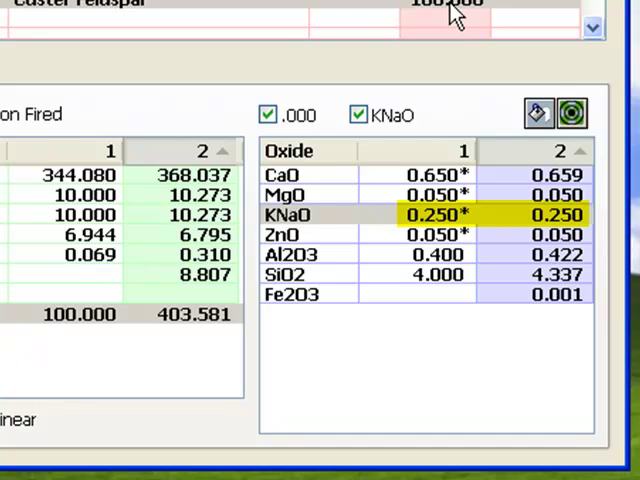
# Step: Split KNaO into K2O and Na2O: recipe 2 0.175/0.075 versus recipe 1 0.150/0.100
pyautogui.click(435, 214)
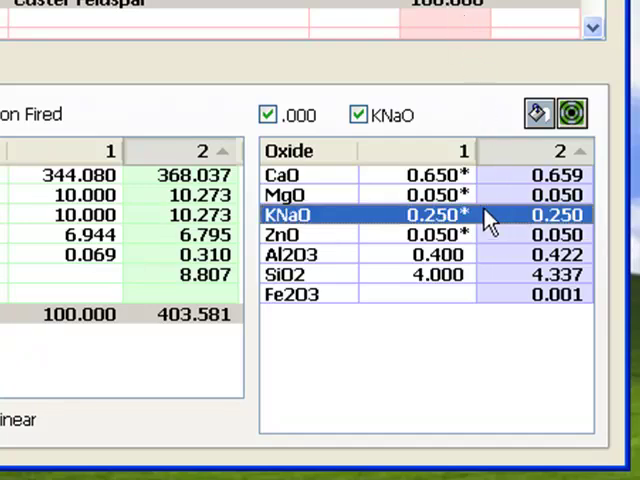
pyautogui.click(359, 114)
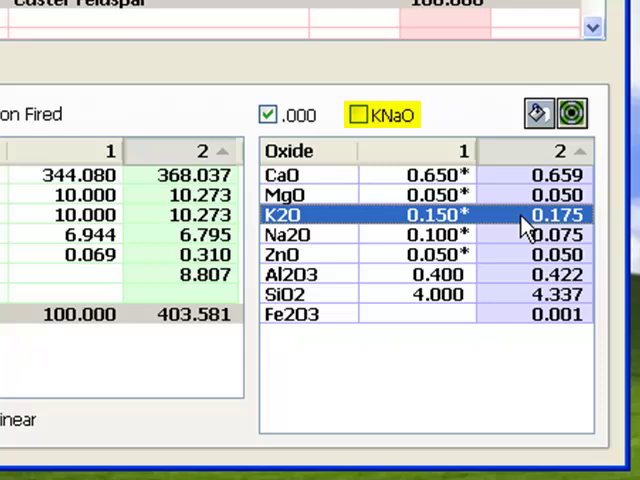
pyautogui.click(357, 114)
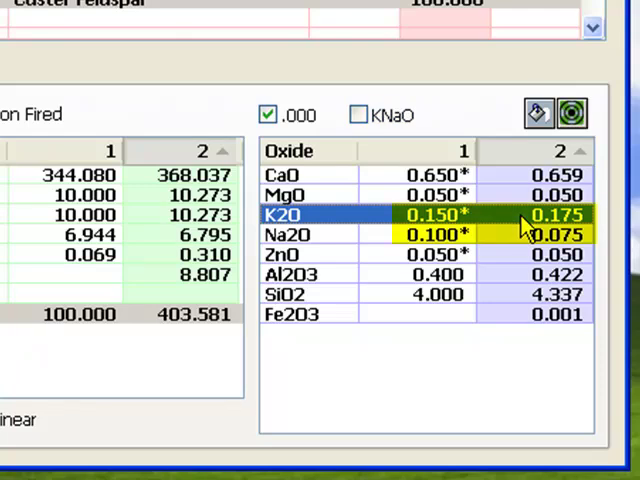
pyautogui.moveTo(528, 240)
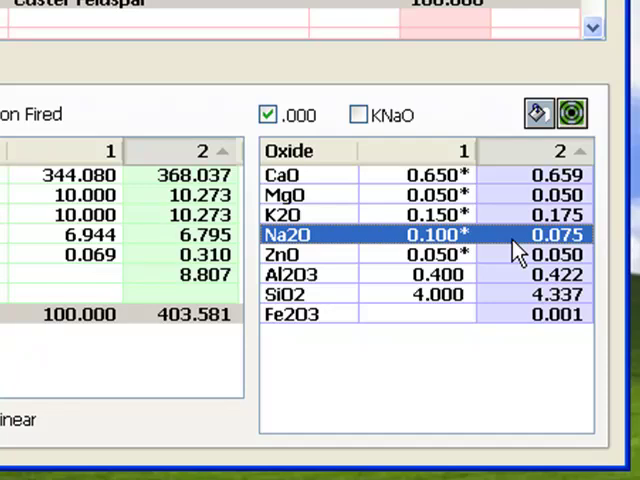
pyautogui.moveTo(522, 283)
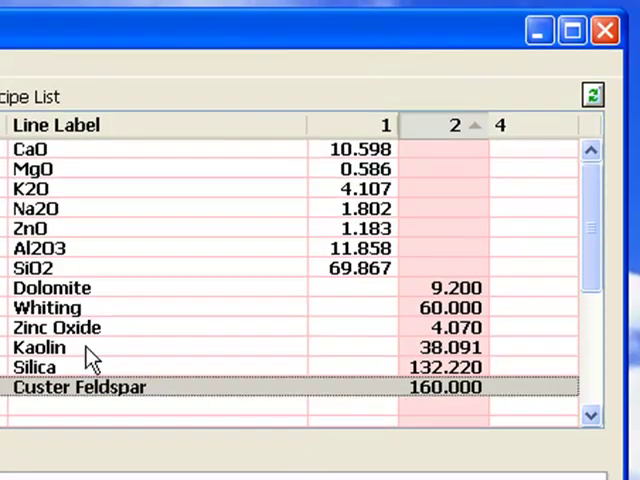
# Step: Have Kaolin in recipe 2 supply 0.400 Al2O3
pyautogui.doubleClick(38, 347)
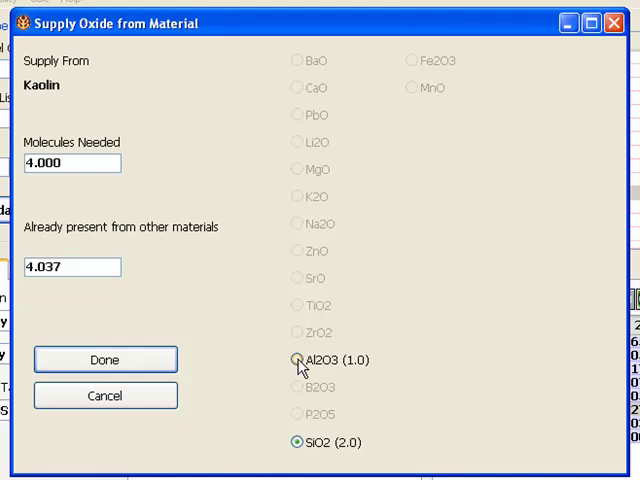
pyautogui.click(296, 360)
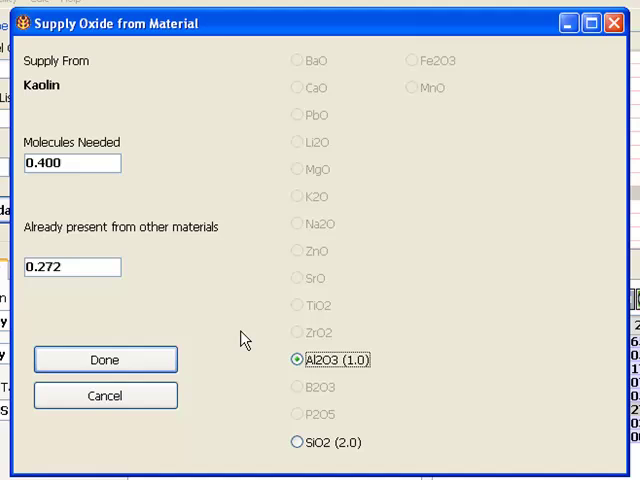
pyautogui.tripleClick(70, 266)
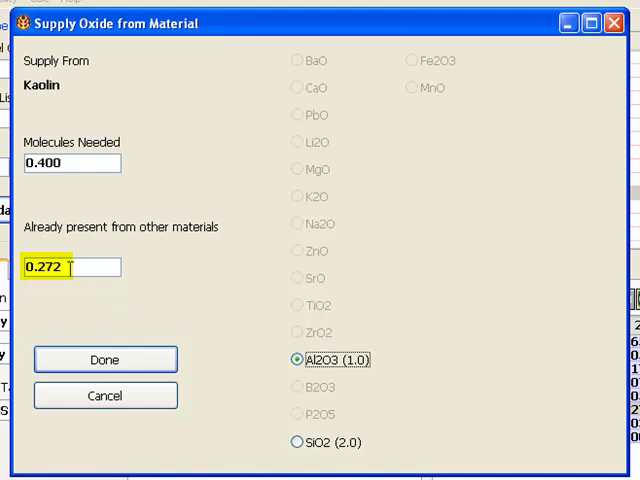
pyautogui.click(70, 267)
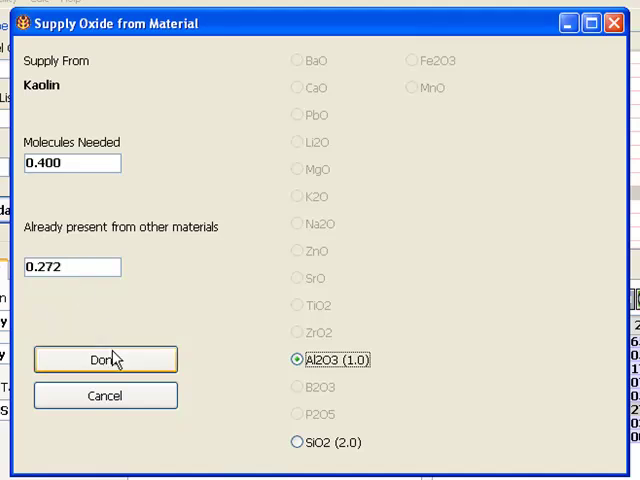
pyautogui.click(105, 359)
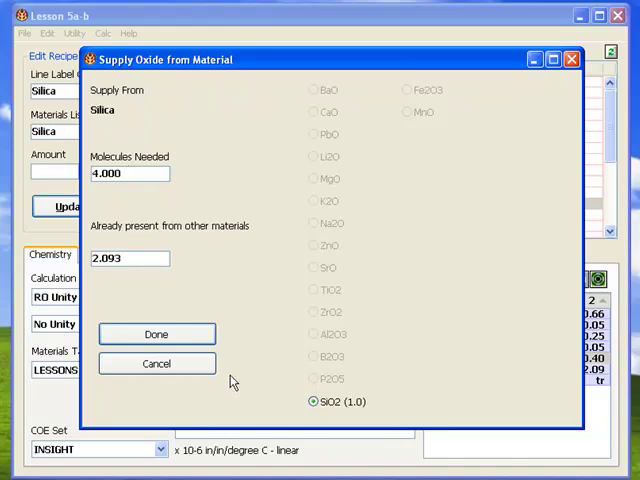
# Step: Have Silica supply 4.000 SiO2 and Whiting supply 0.650 CaO in recipe 2
pyautogui.click(156, 333)
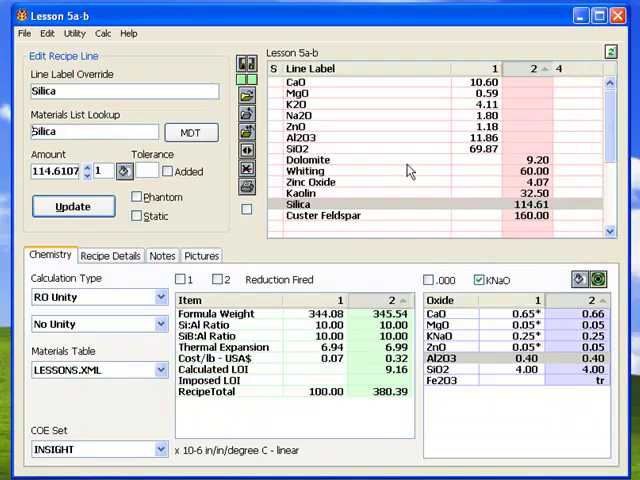
pyautogui.click(304, 171)
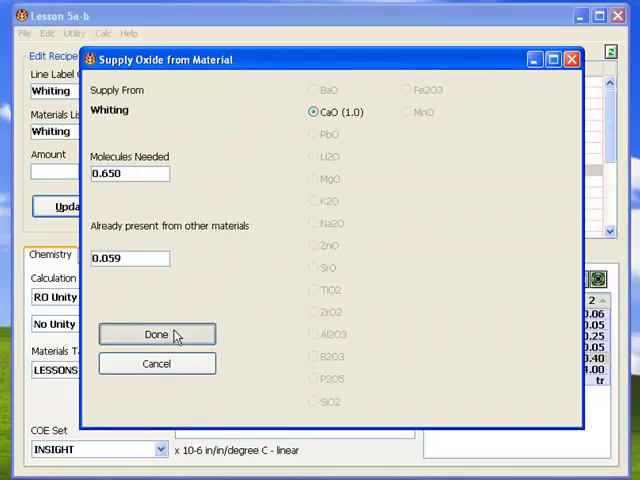
pyautogui.click(156, 333)
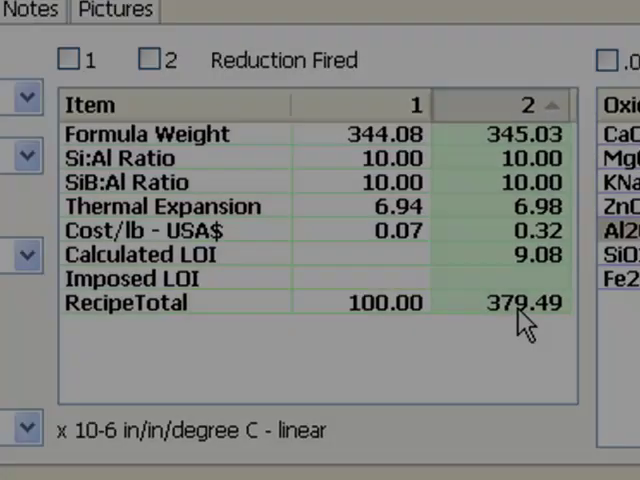
# Step: Retotal recipe 2 to 100, giving about 100.10 with expansion 6.98
pyautogui.click(206, 72)
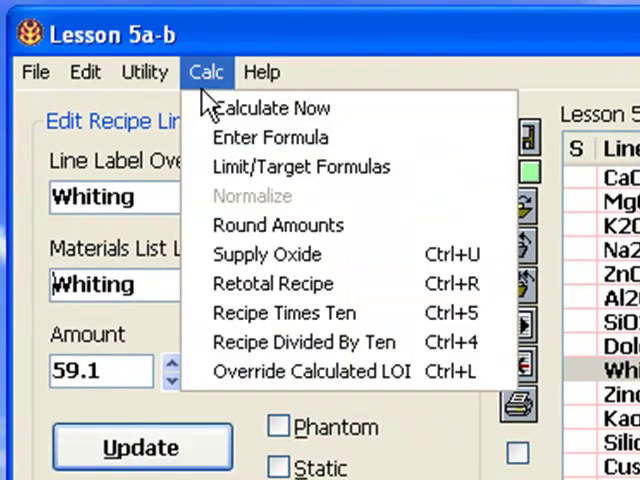
pyautogui.click(272, 283)
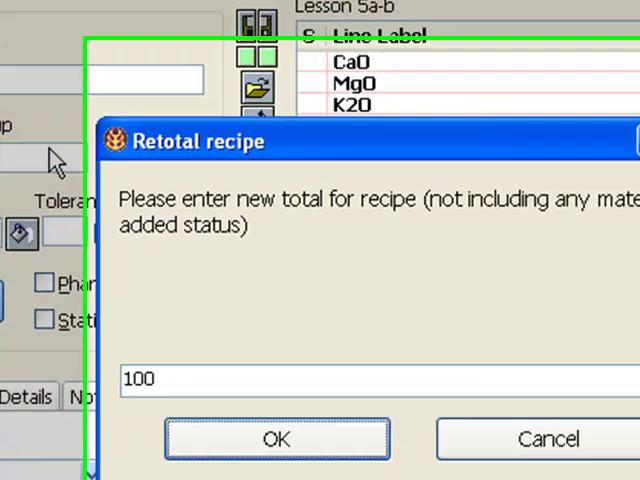
pyautogui.click(277, 439)
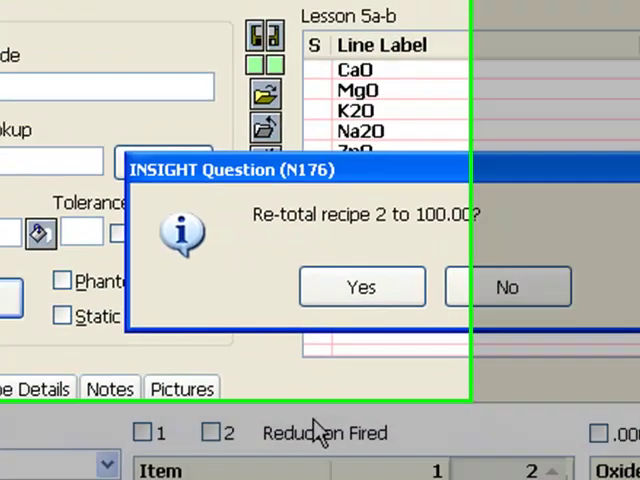
pyautogui.click(175, 63)
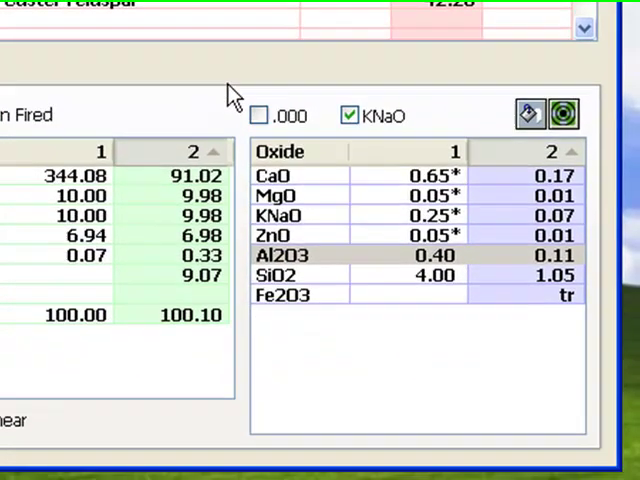
pyautogui.doubleClick(187, 312)
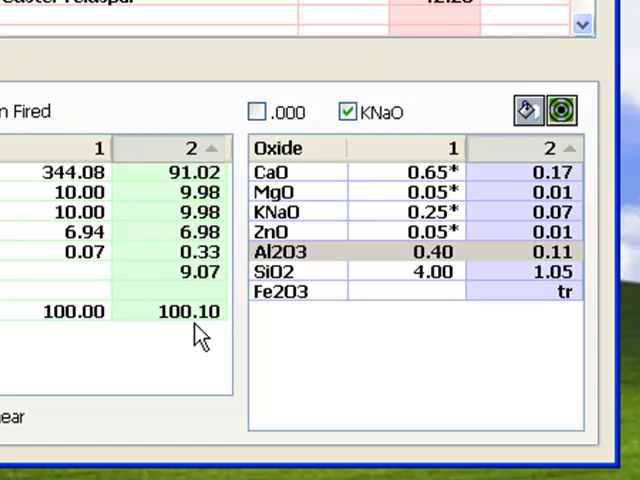
pyautogui.moveTo(538, 300)
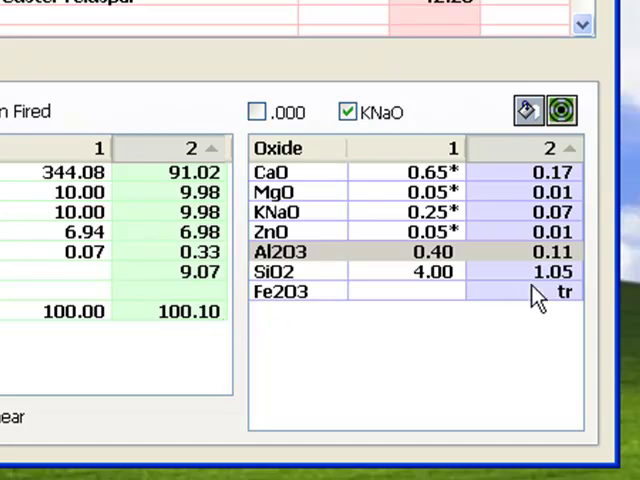
pyautogui.click(548, 148)
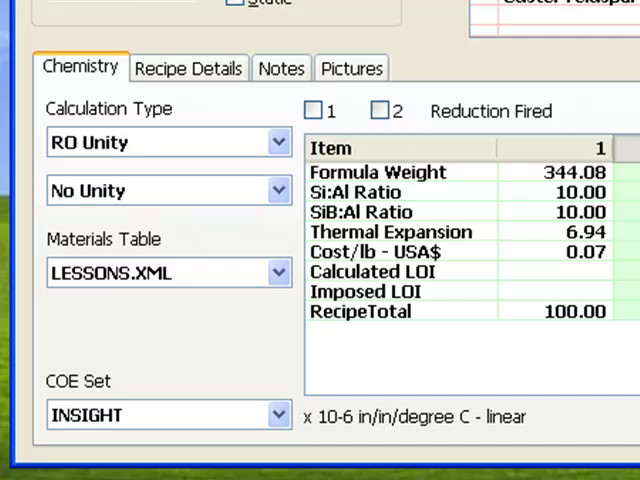
# Step: Round recipe 2 to Custer Feldspar 42.20, Silica 30.20, Whiting 15.60, Kaolin 8.60
pyautogui.click(278, 190)
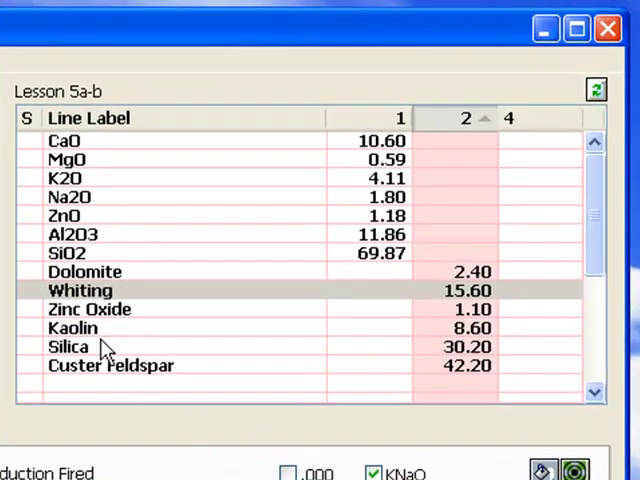
pyautogui.moveTo(108, 360)
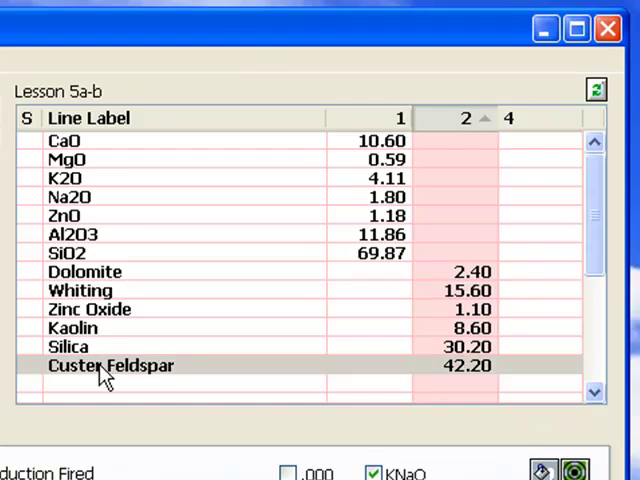
pyautogui.click(90, 328)
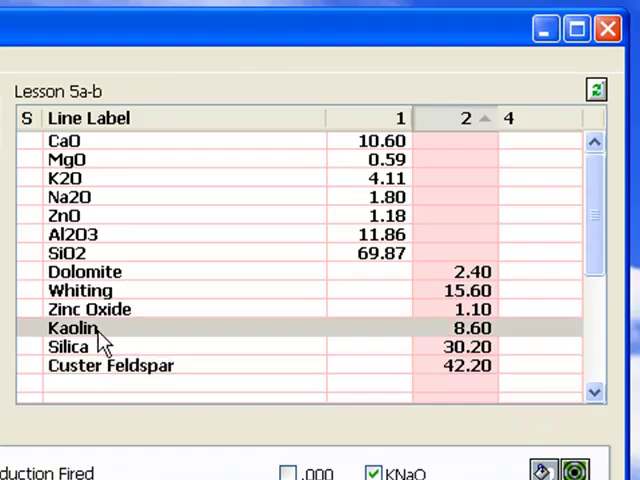